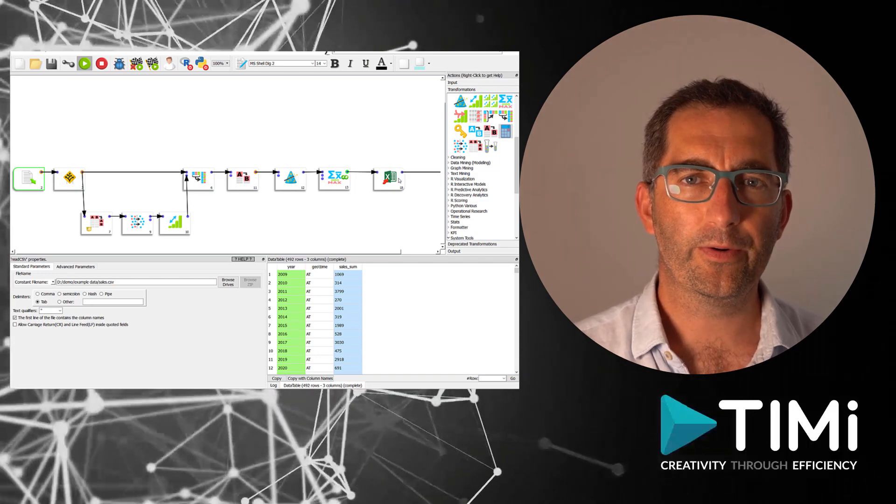
pyautogui.moveTo(337, 216)
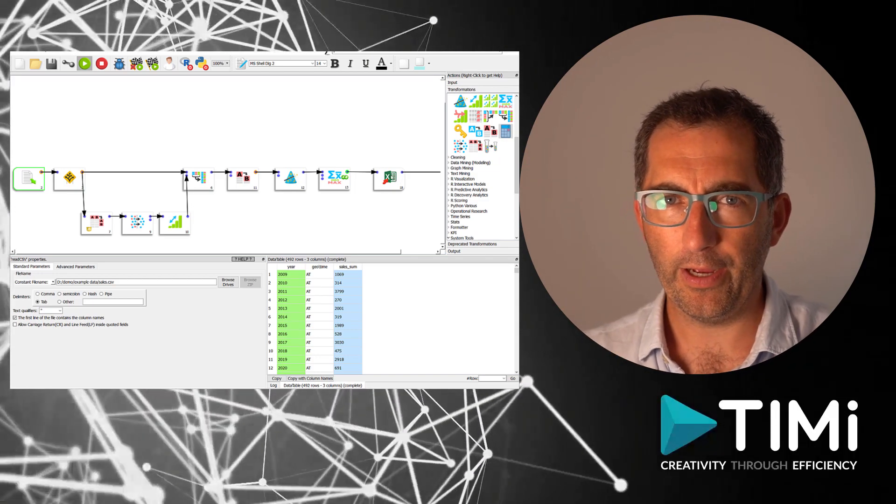
# Select the writeExcel box in the flow to show its properties.
pyautogui.click(389, 177)
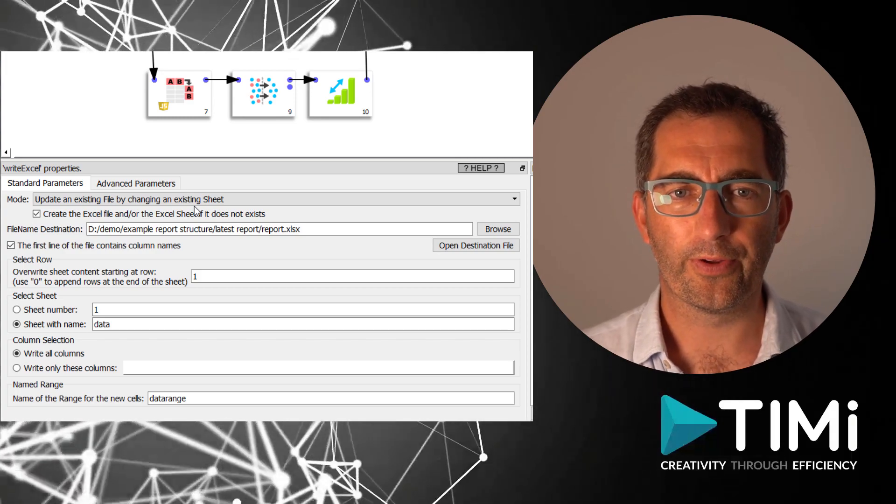
pyautogui.click(476, 245)
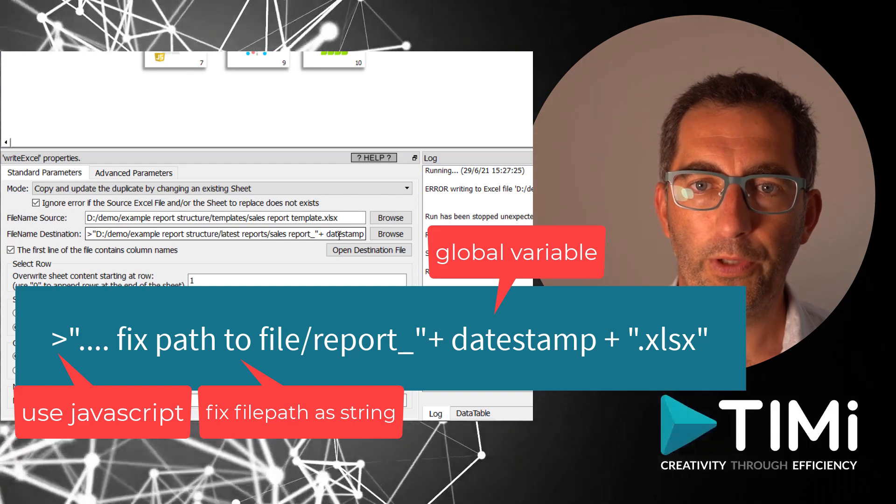
# Select part of the destination path to rewrite it as a datestamp JavaScript expression.
pyautogui.doubleClick(297, 234)
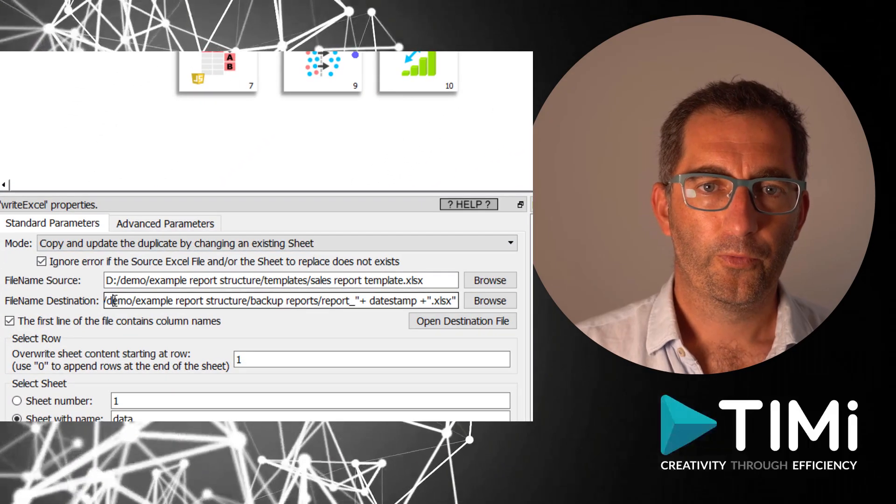
# Select the folder name in FileName Destination to point it at 'backup reports'.
pyautogui.doubleClick(259, 300)
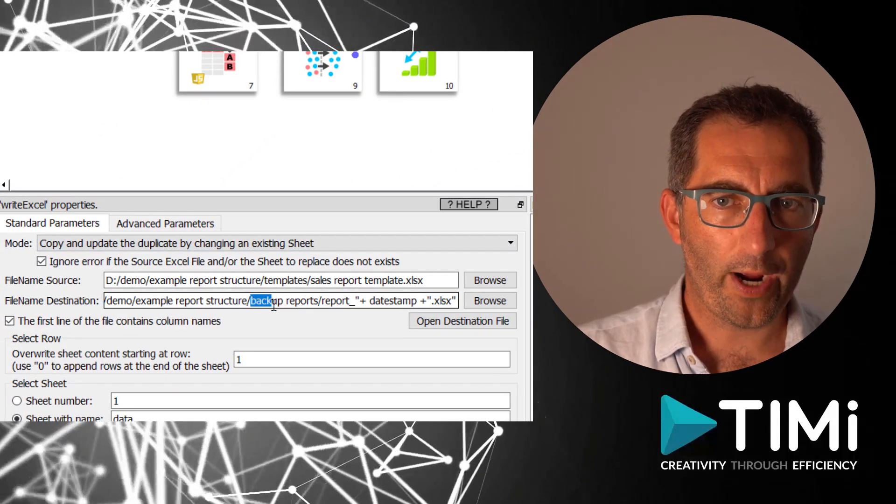
pyautogui.doubleClick(284, 301)
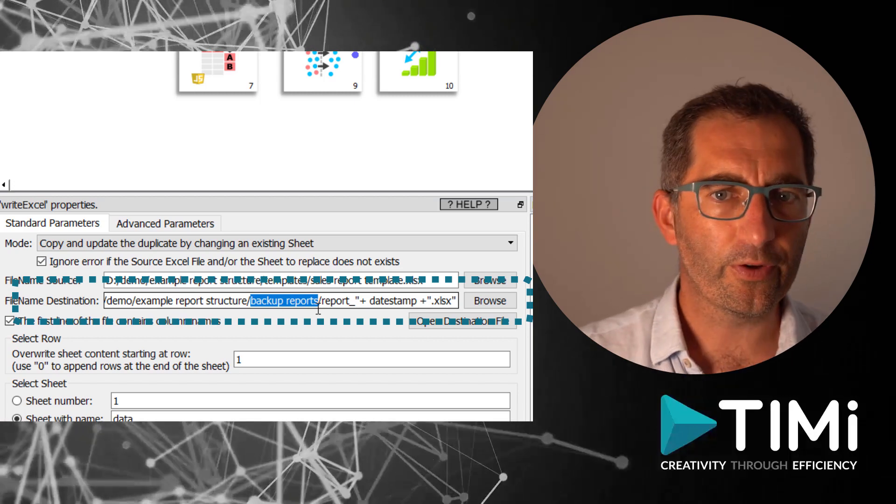
pyautogui.click(320, 300)
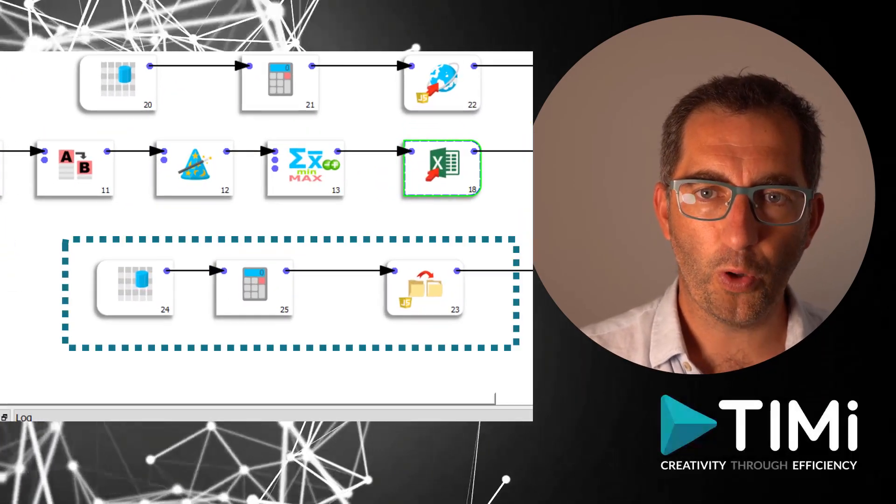
pyautogui.click(359, 221)
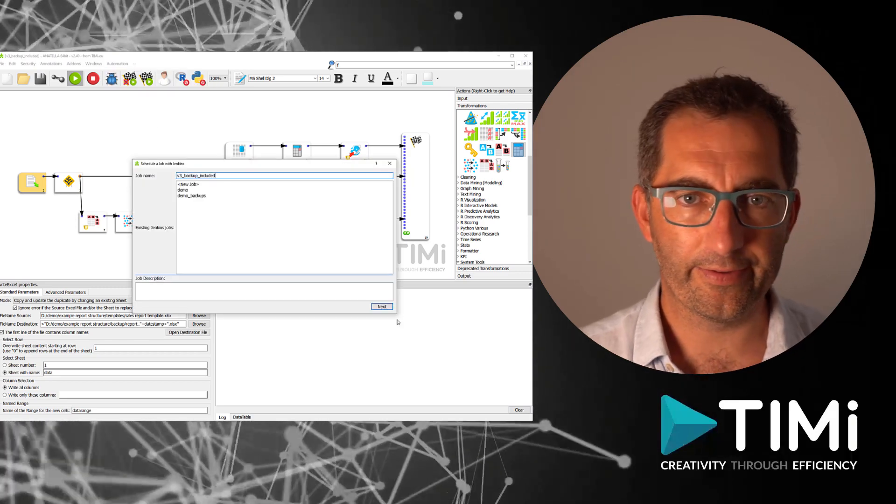
pyautogui.click(381, 306)
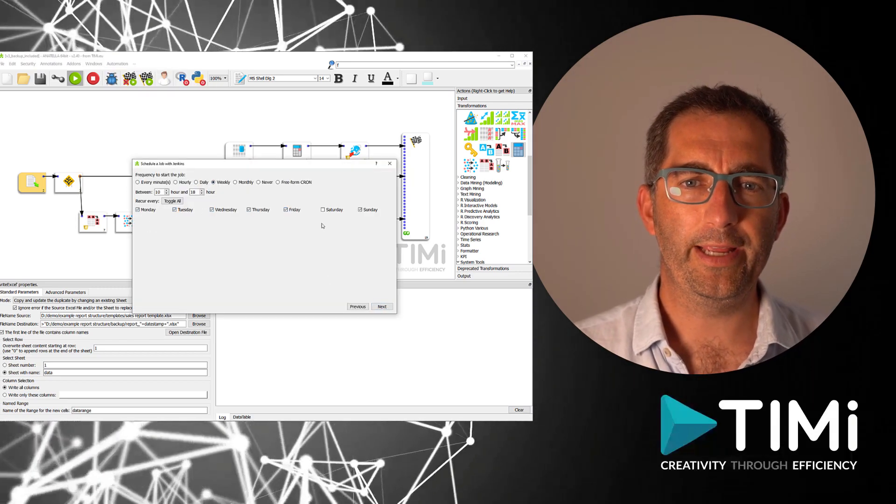
pyautogui.click(390, 163)
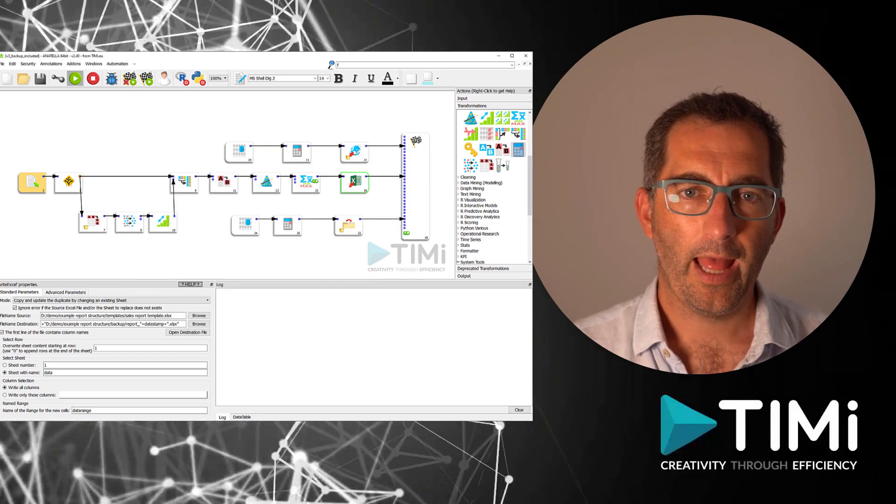